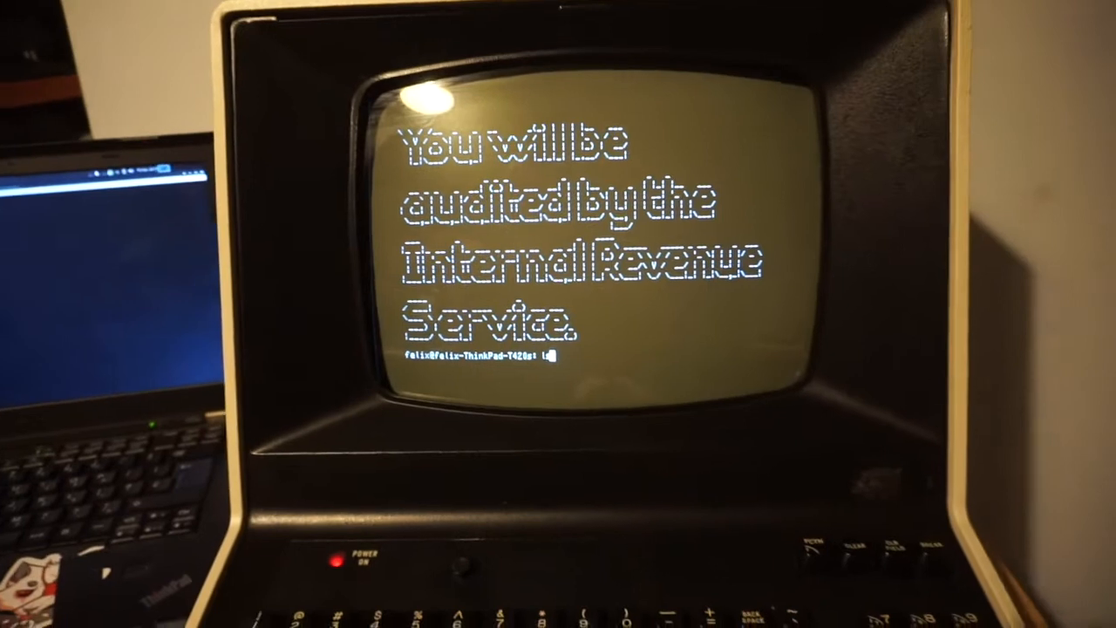
Run ls to list the home directory's text and image files below the banner
key(Return)
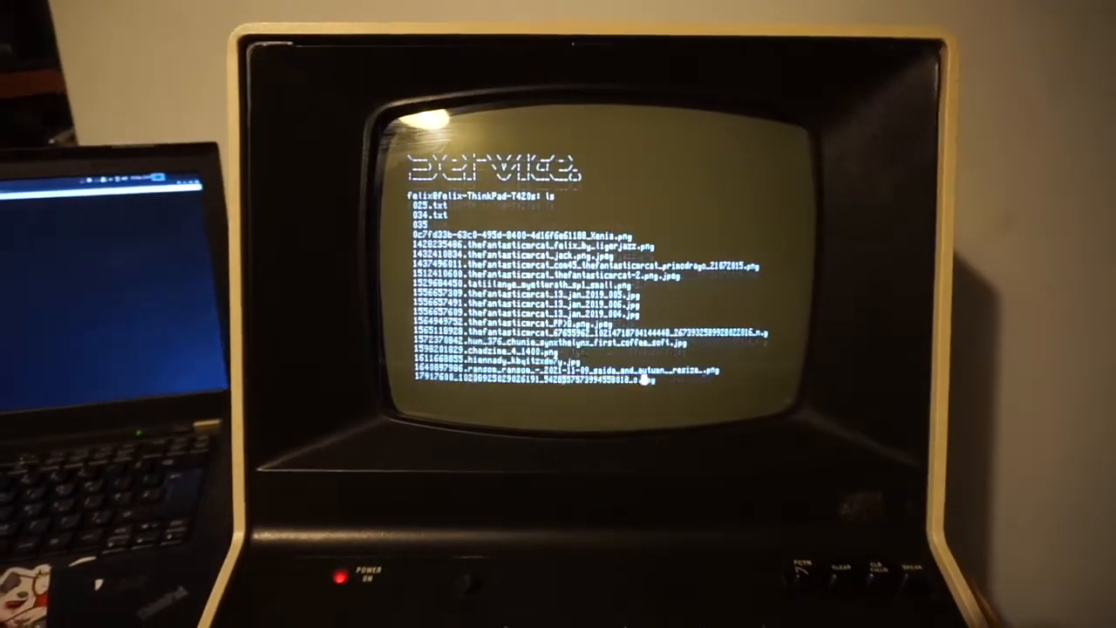